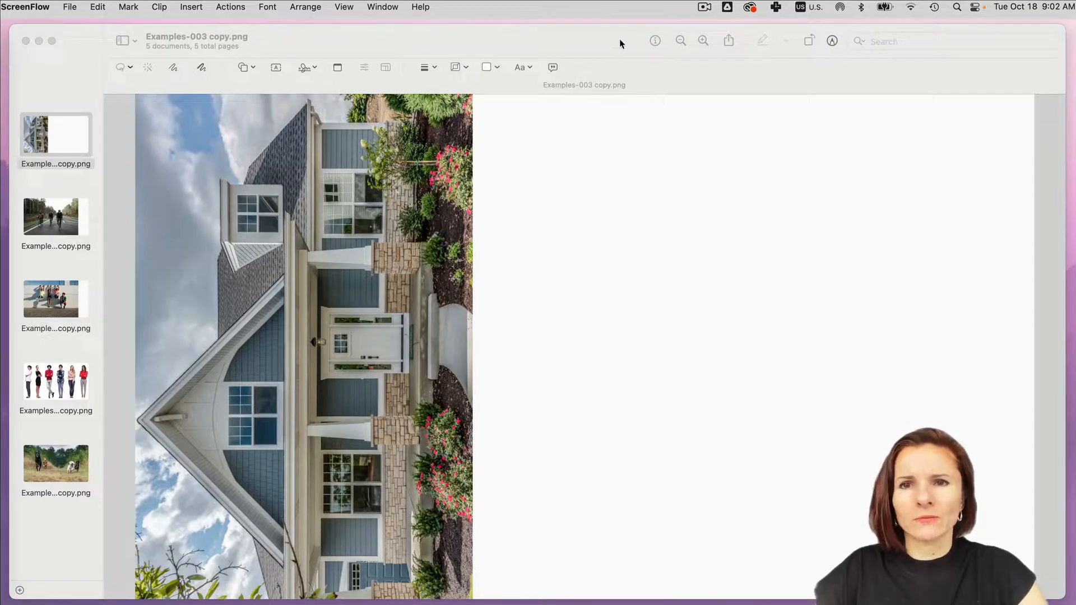
Bring Preview forward and toggle the Markup toolbar off and back on for the house photo.
click(56, 135)
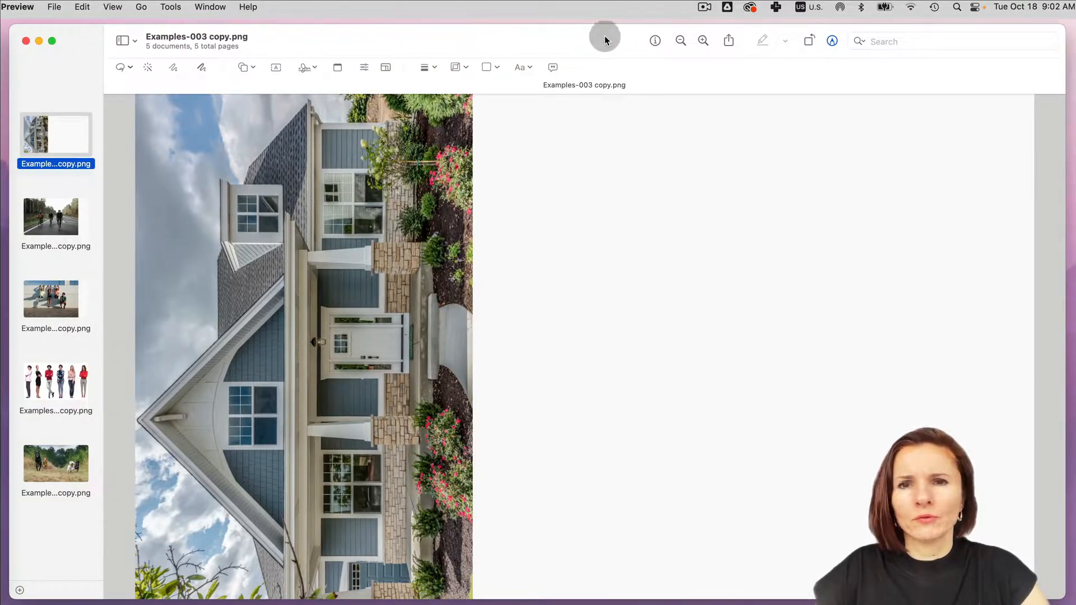
click(831, 40)
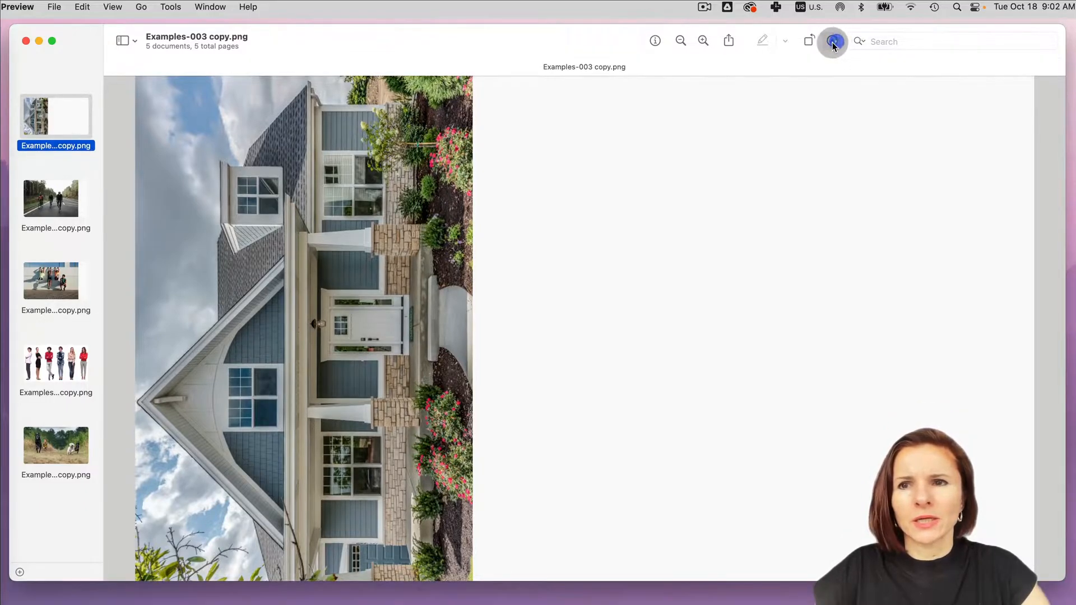
click(831, 41)
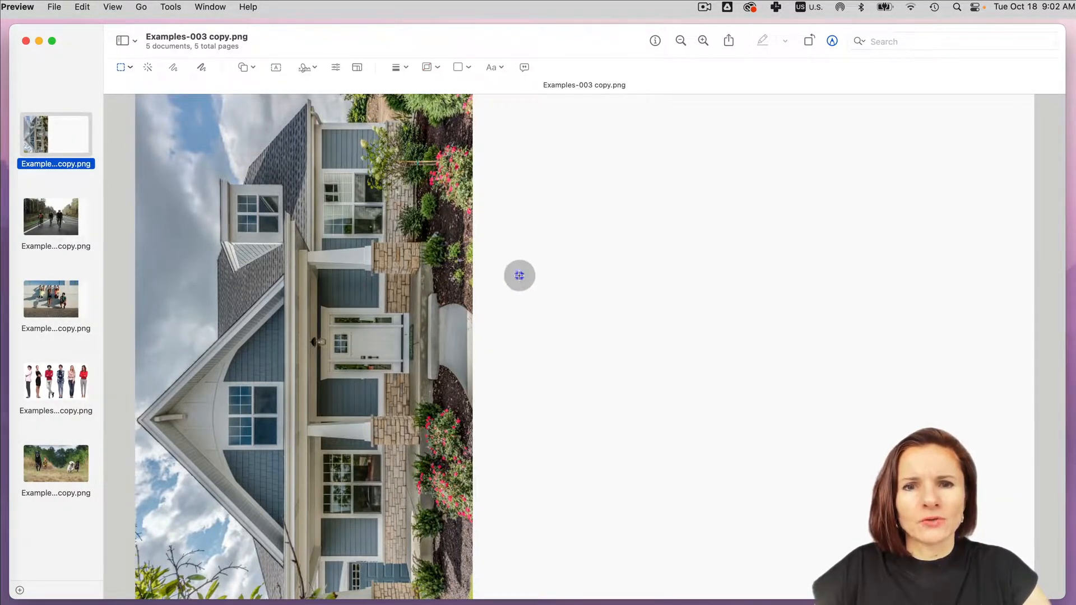
mouse_move(558, 396)
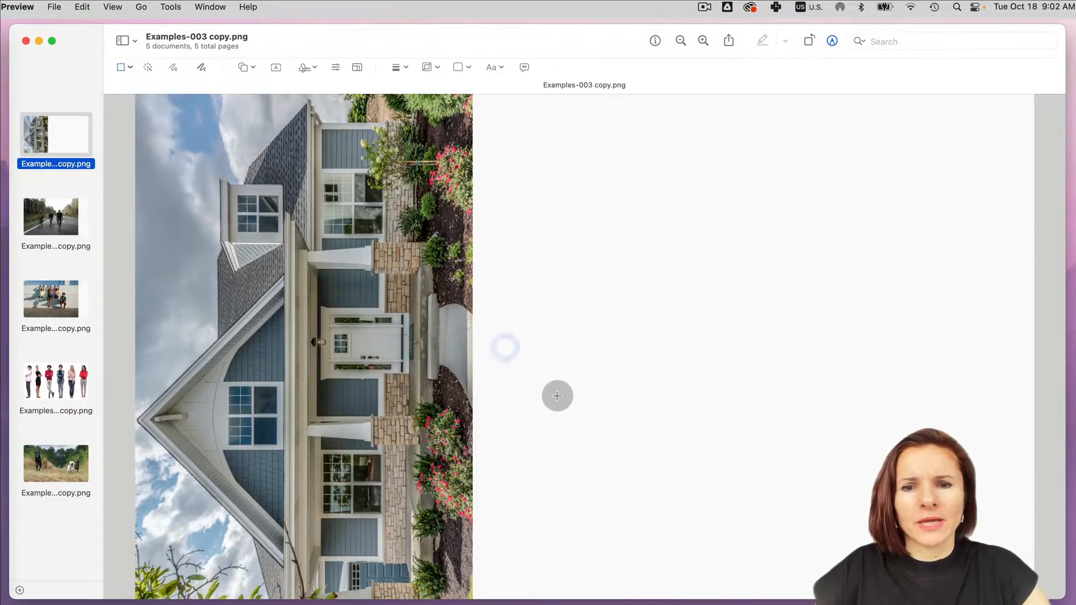
mouse_move(590, 295)
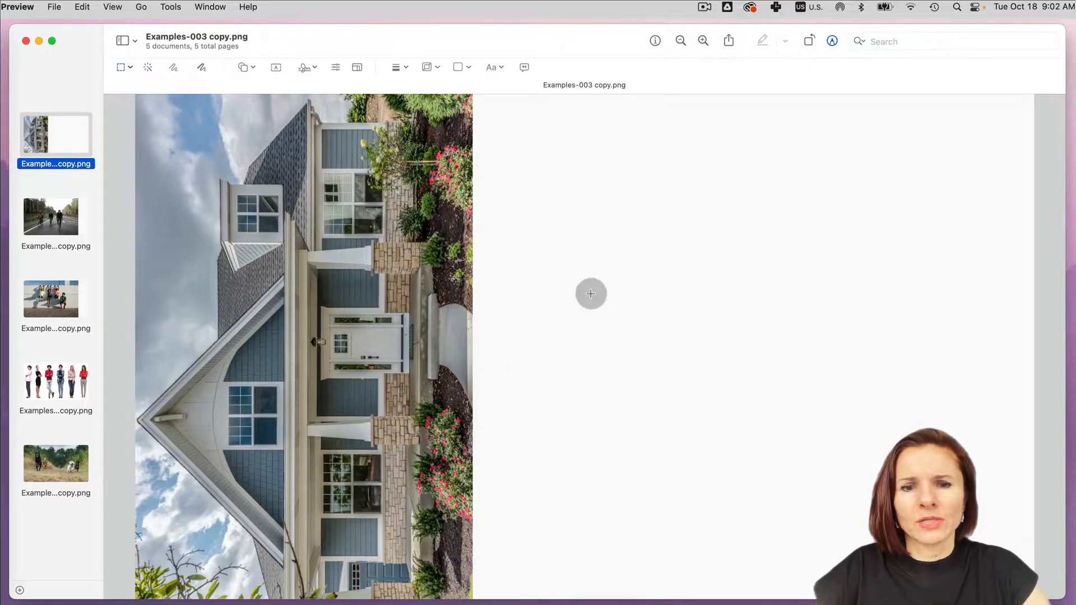
mouse_move(552, 285)
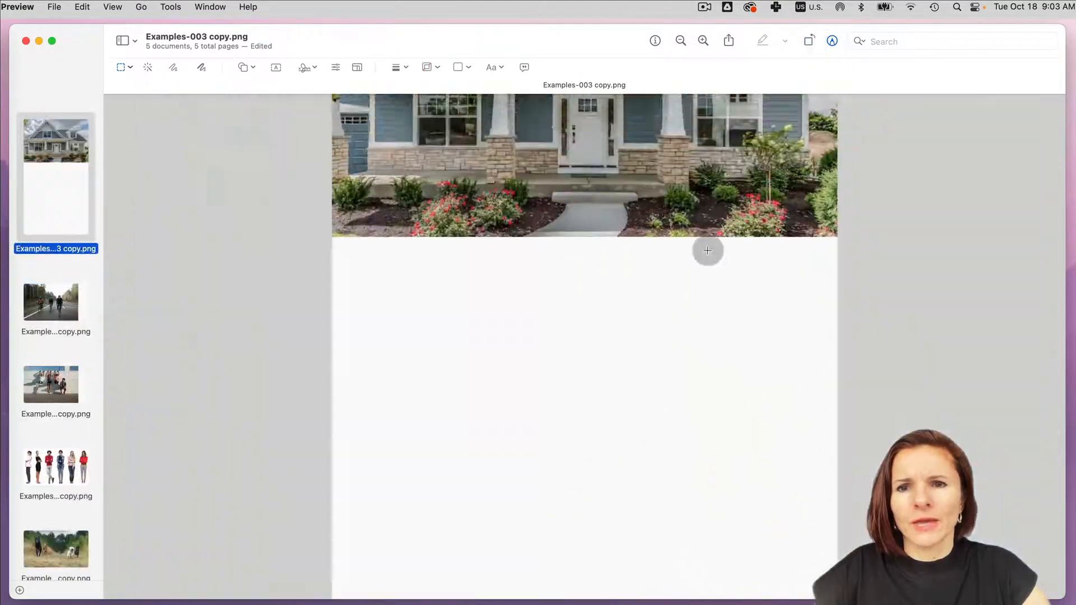
Scroll up to view the house photo after rotating it upright.
scroll(up, 3)
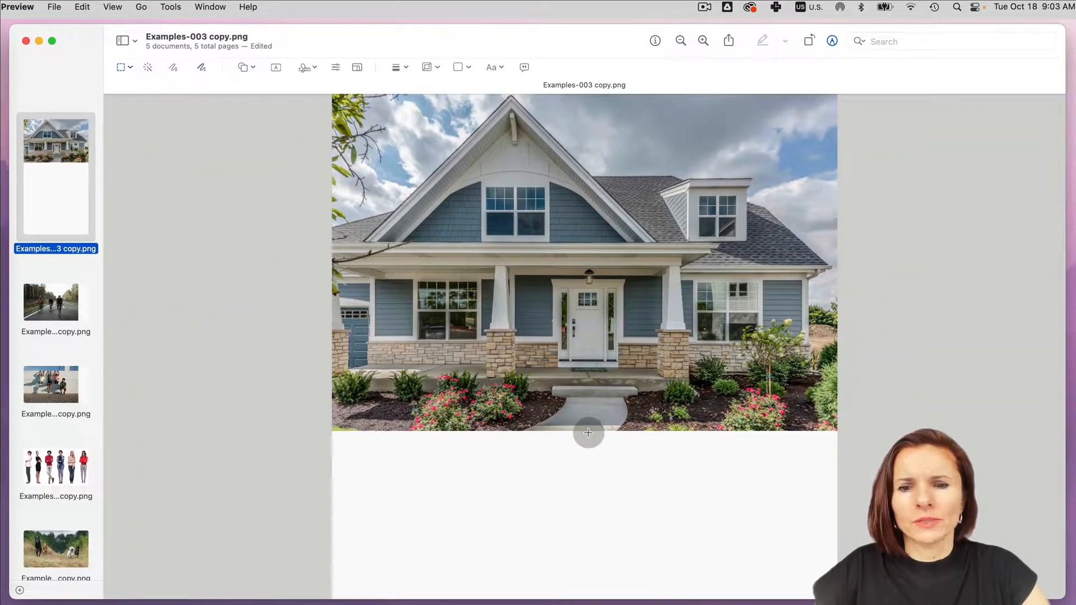
mouse_move(552, 458)
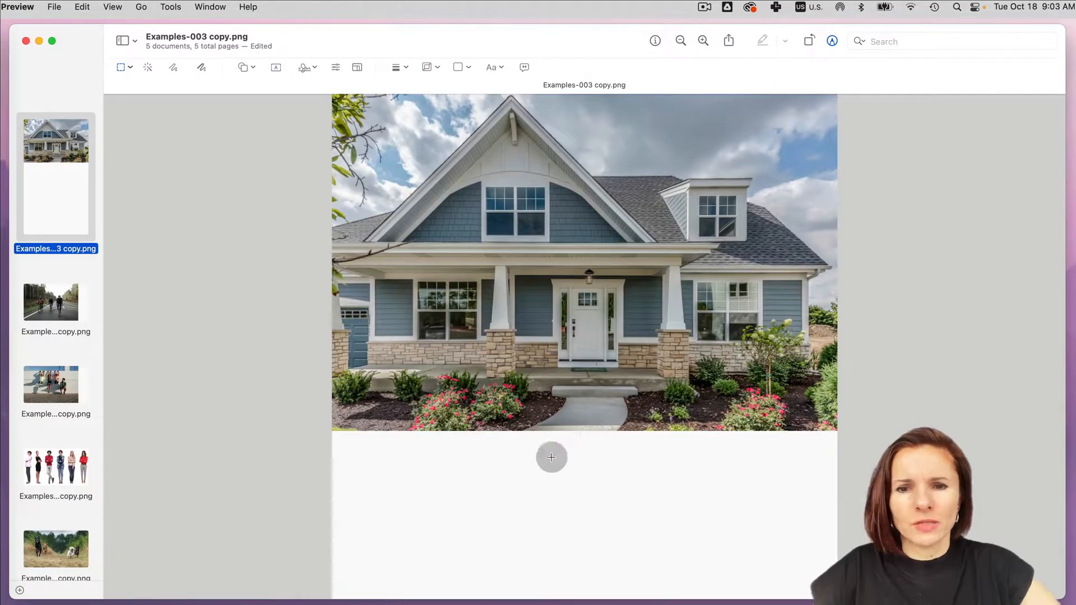
Select the whole image, then adjust so only the house photo is covered.
key(cmd+a)
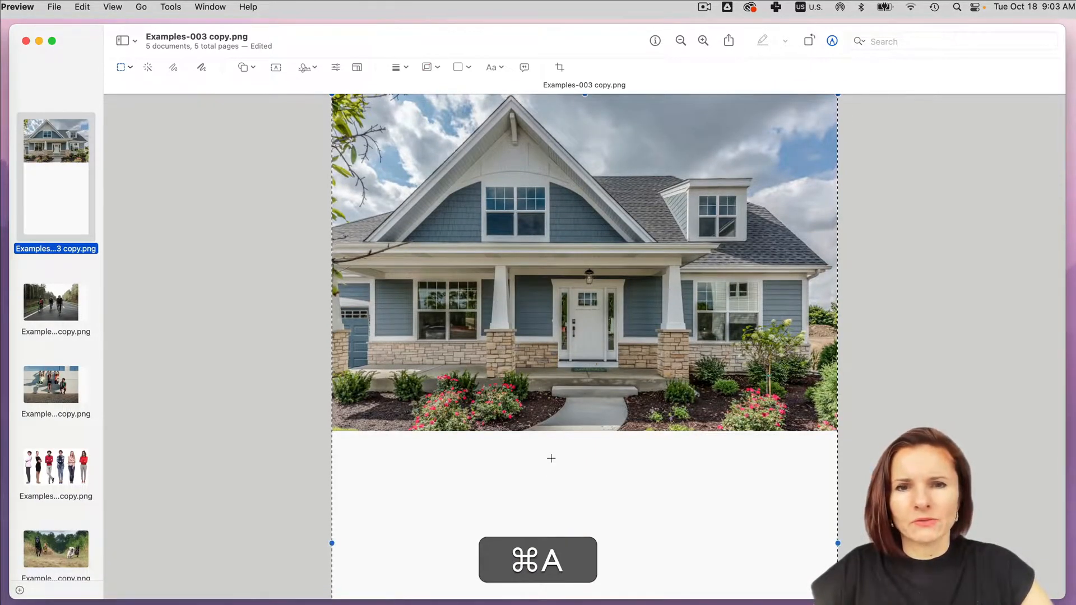
key(delete)
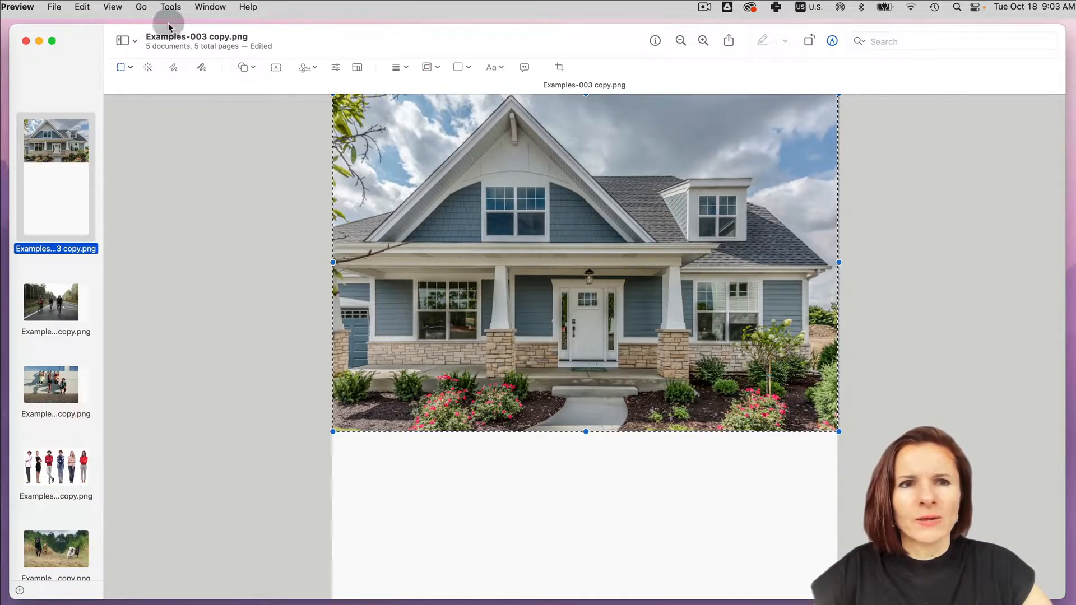
Crop the house photo via Tools > Crop, then undo the crop.
click(171, 6)
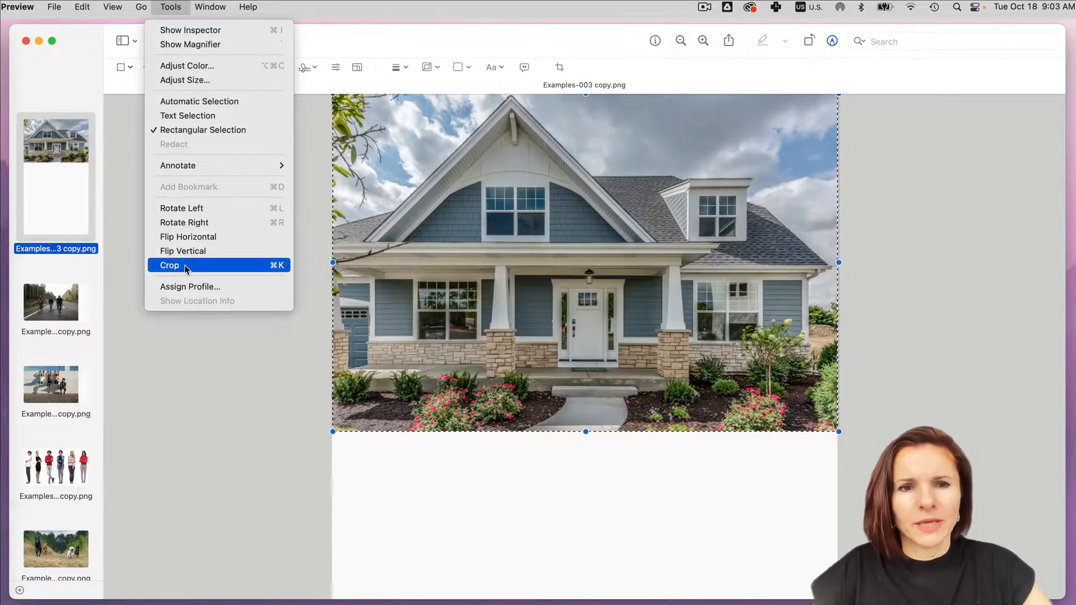
click(169, 265)
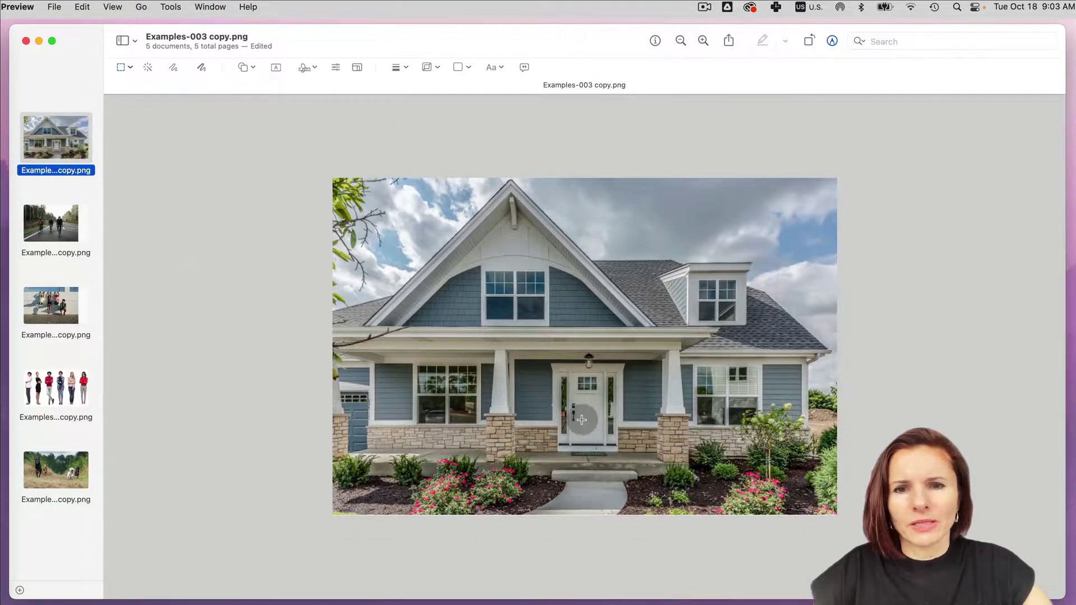
key(cmd+z)
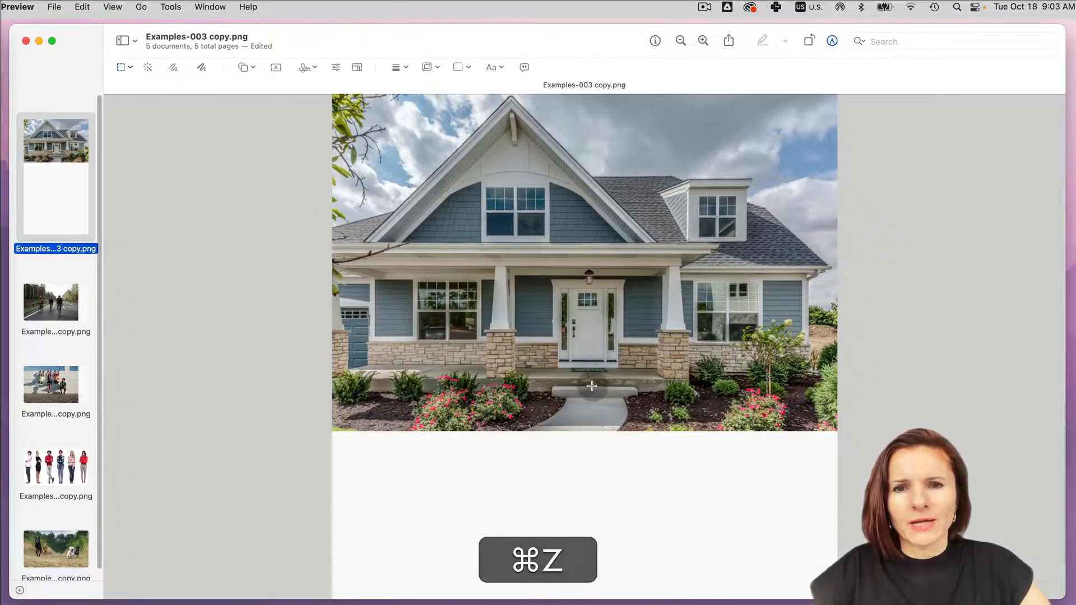
Reselect the house photo and crop it with Cmd+K, removing the blank area.
click(131, 66)
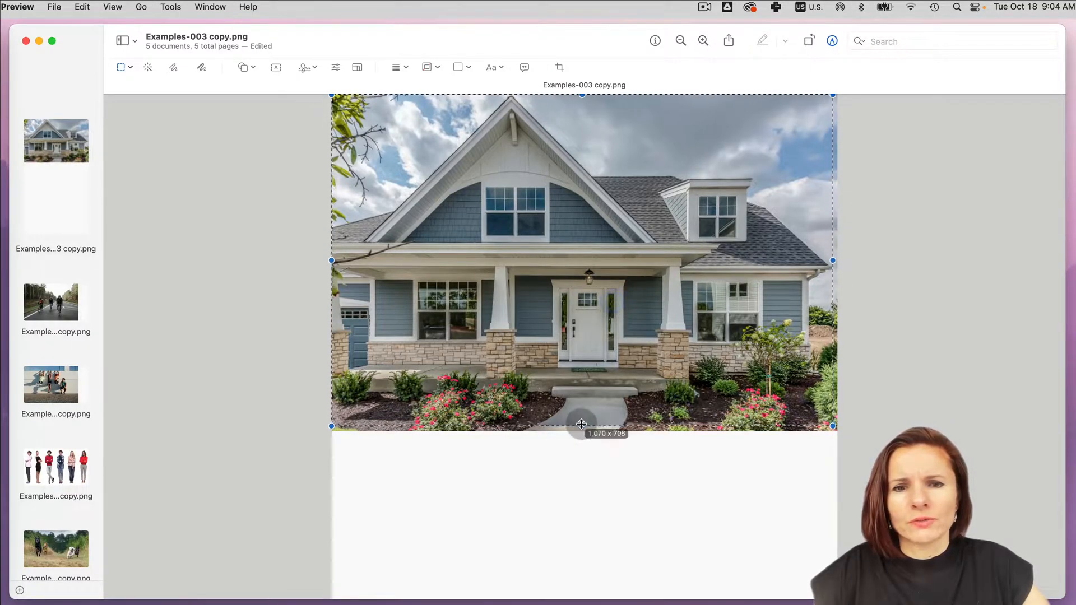
key(cmd+k)
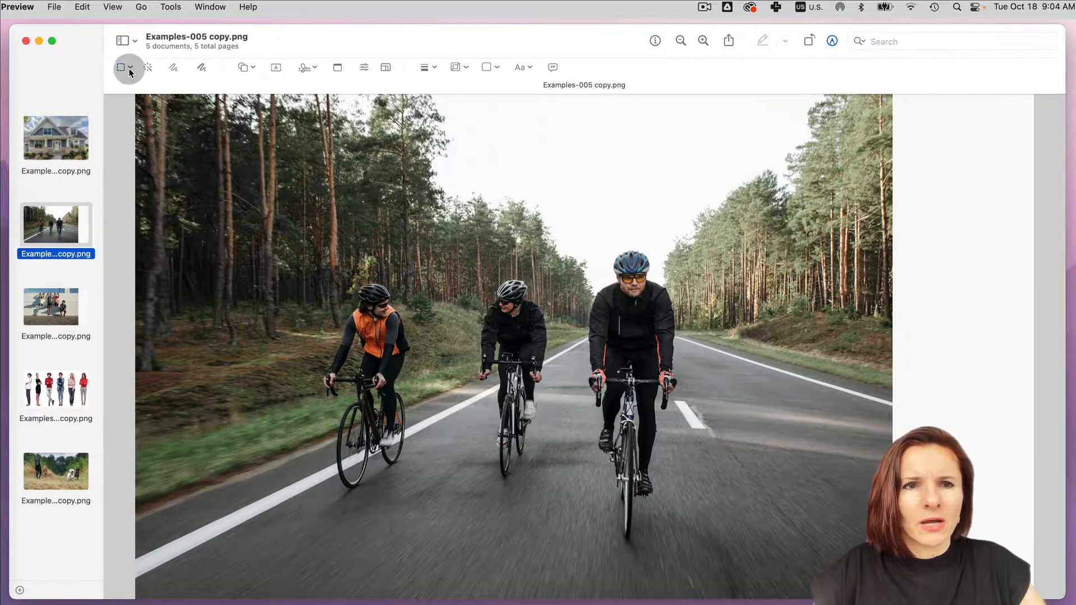
Switch to Elliptical Selection and crop the cyclists photo to an oval around the front rider.
click(130, 66)
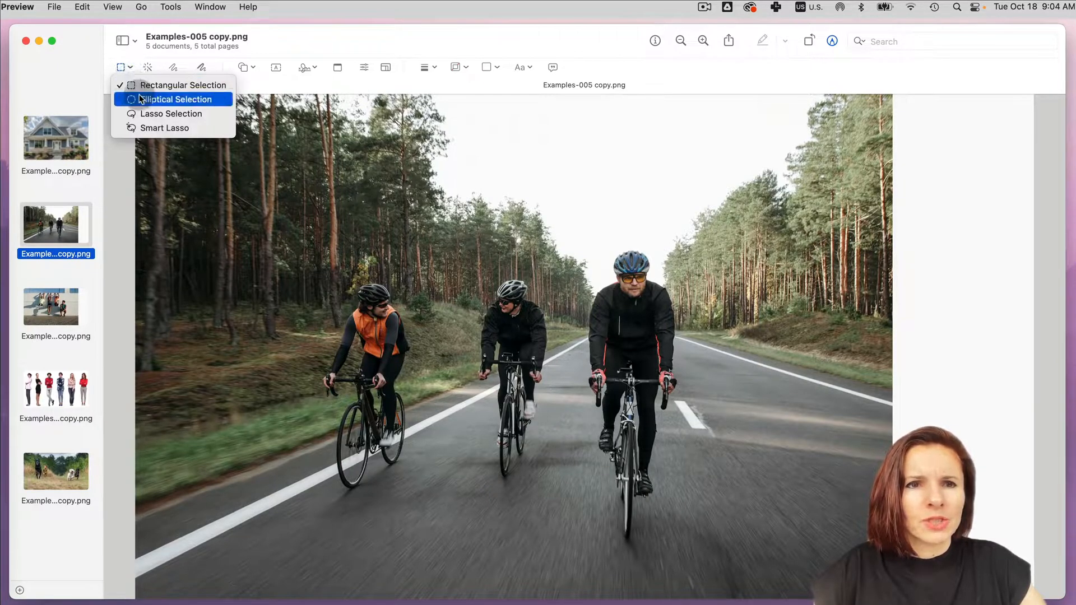
click(177, 98)
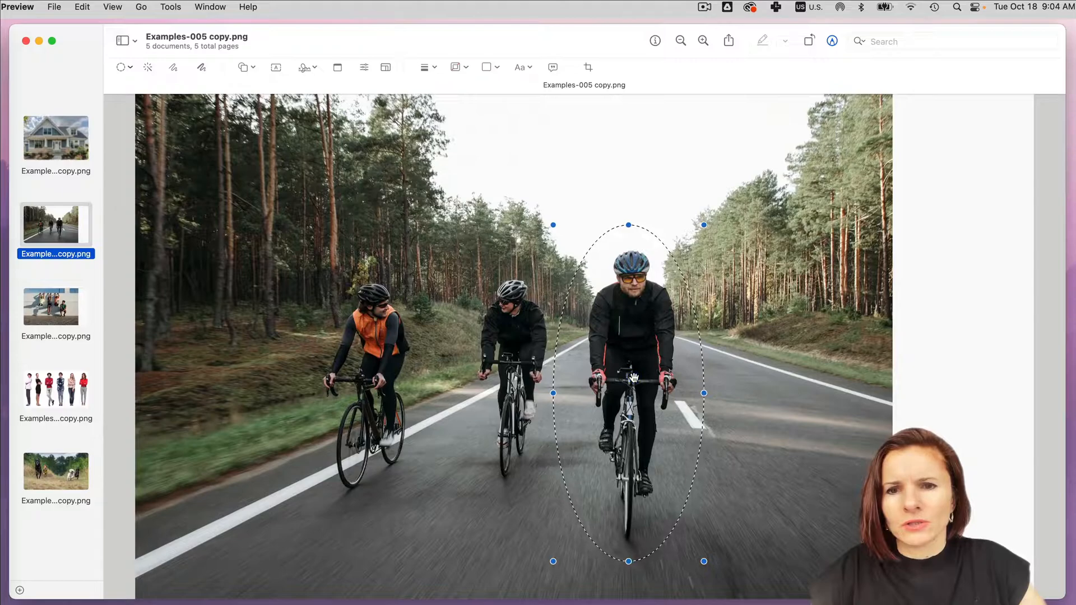
key(cmd+k)
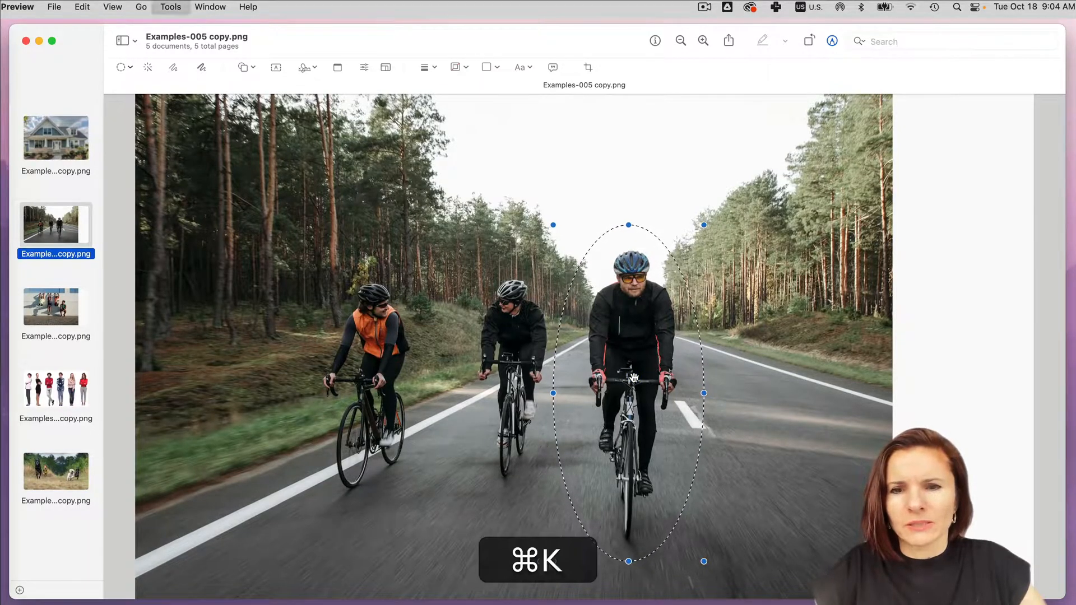
key(cmd+k)
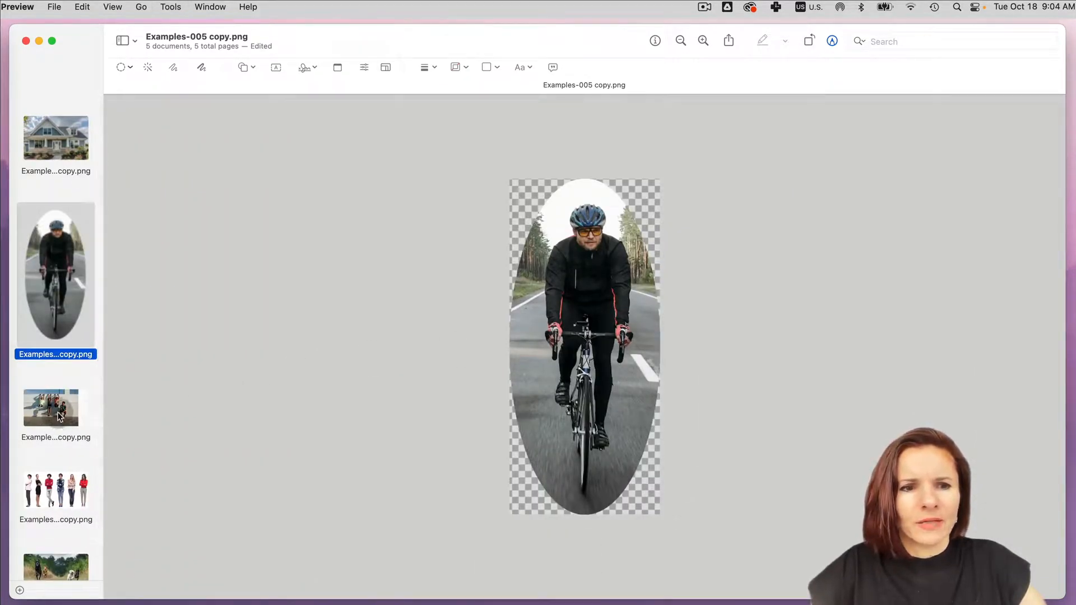
Switch to the wall-hanging group photo in the sidebar.
click(56, 406)
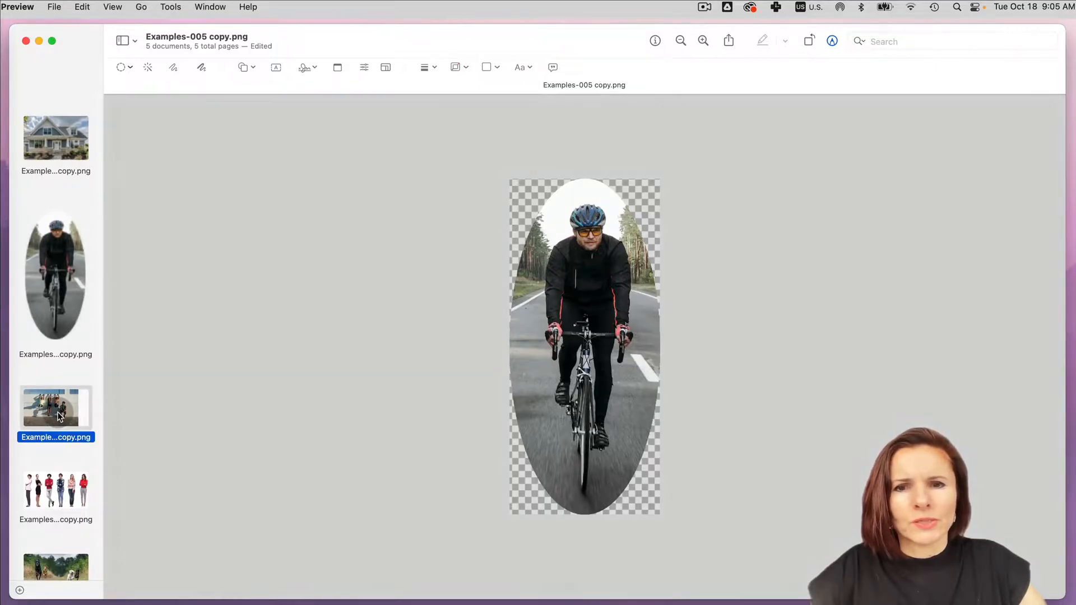
click(56, 407)
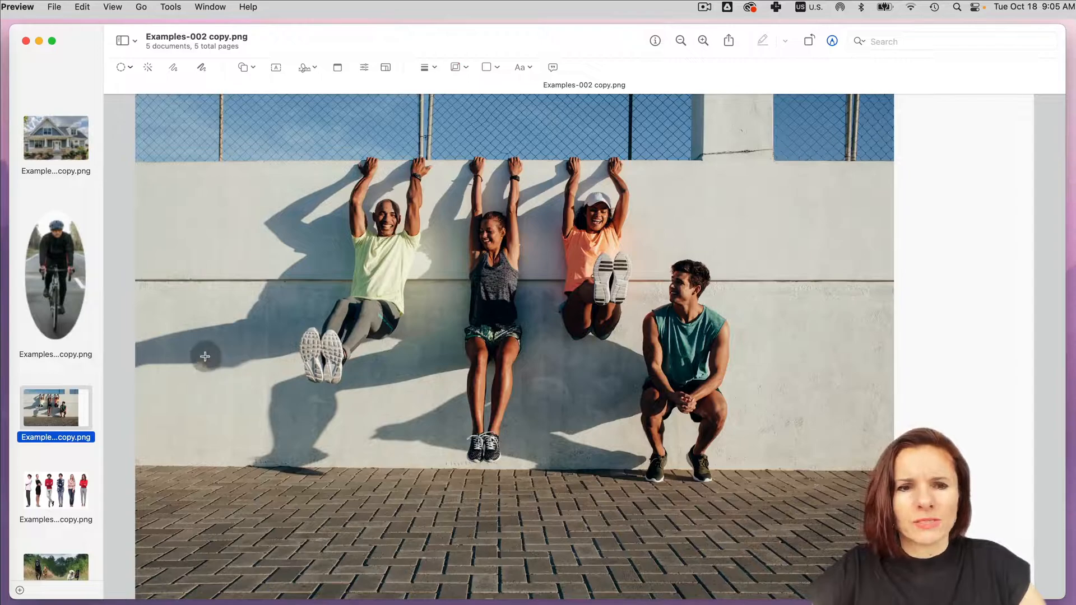
mouse_move(307, 207)
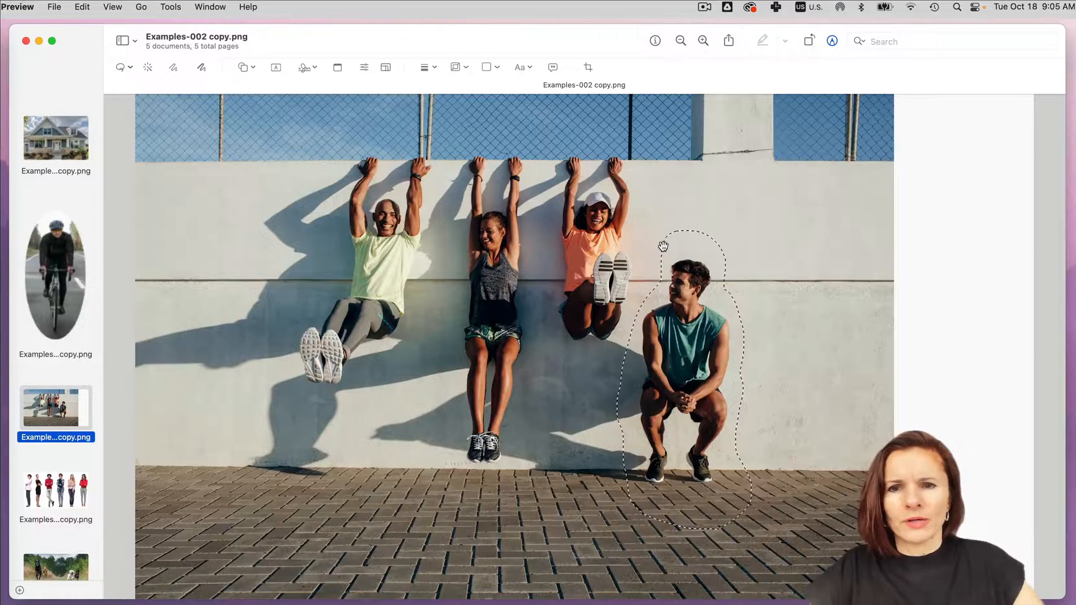
Crop the wall photo to the lassoed squatting man, then undo to restore the full photo.
key(cmd+k)
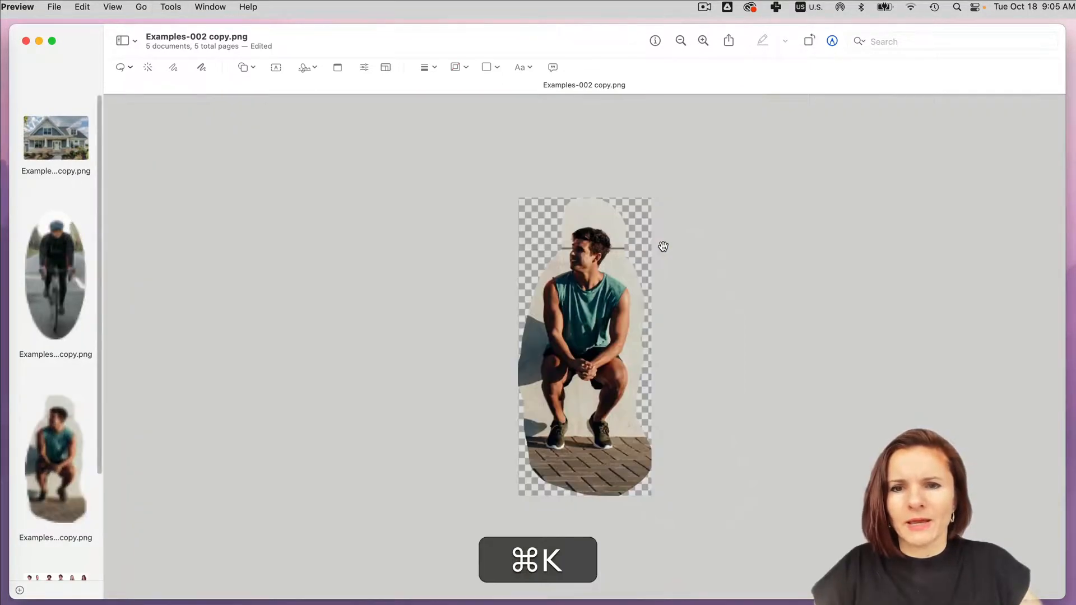
key(cmd+z)
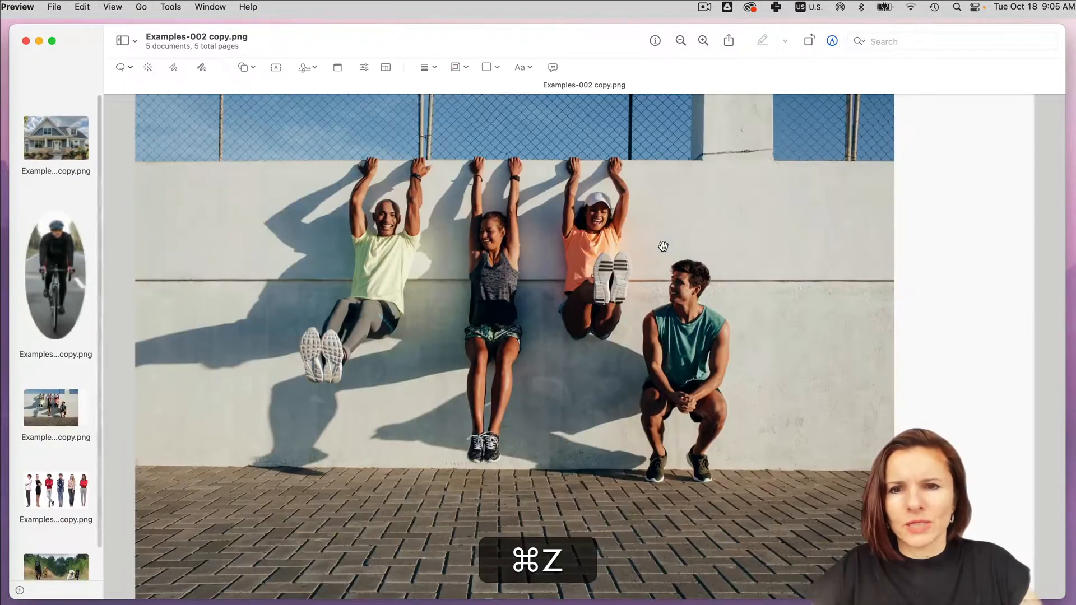
key(cmd+z)
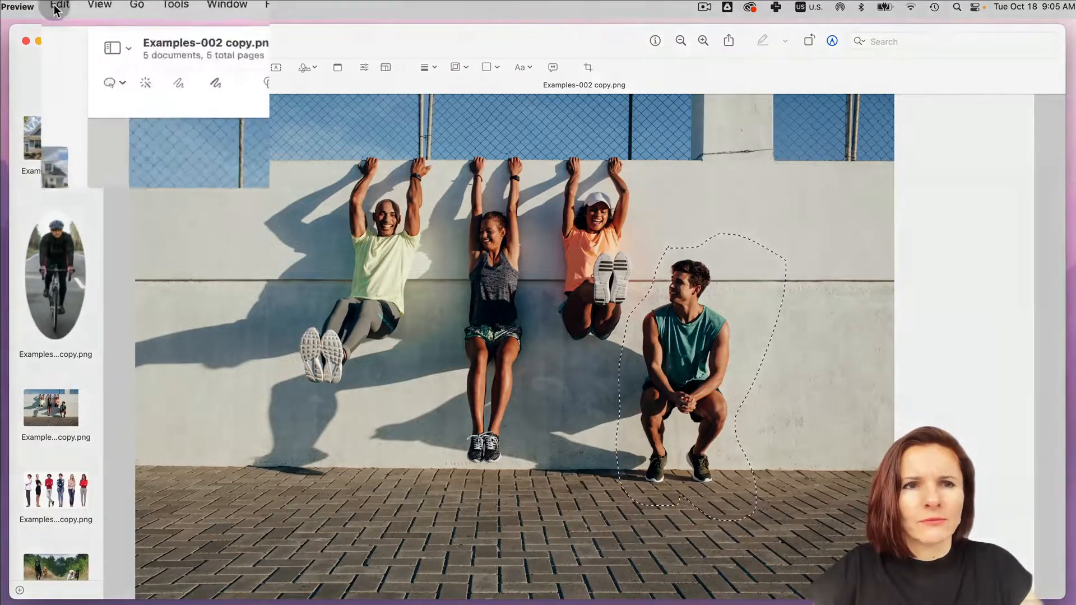
Invert the selection and erase the squatting man, leaving a transparent hole in the wall photo.
click(53, 6)
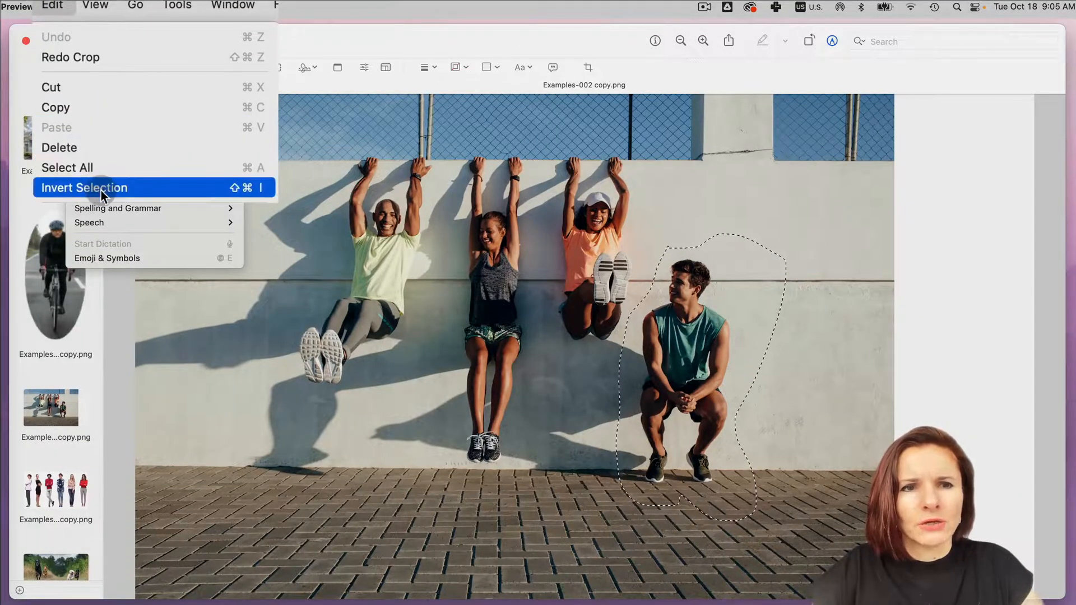
click(84, 187)
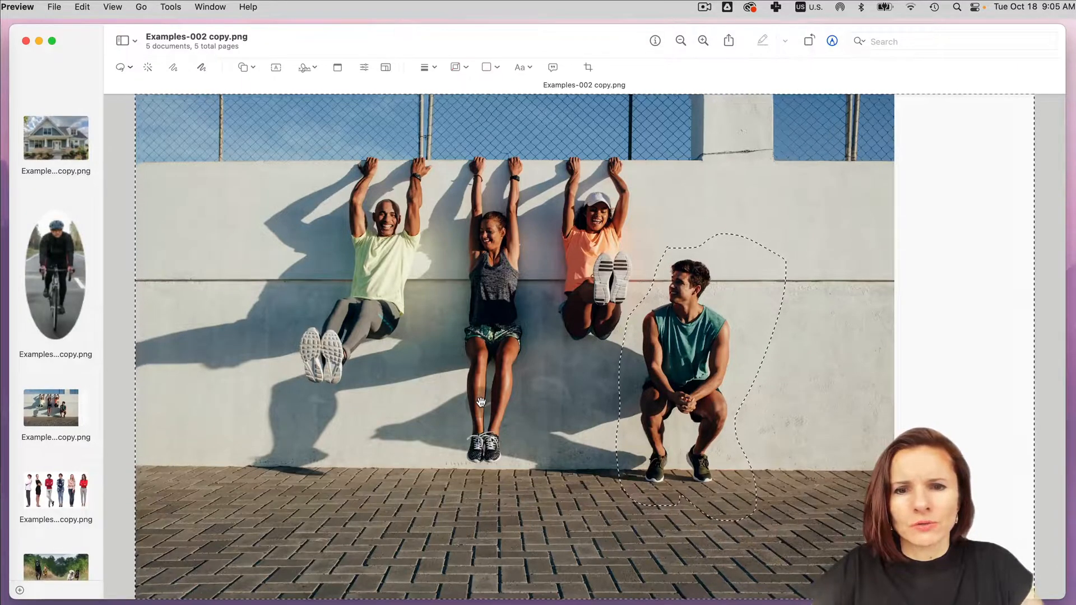
key(cmd+k)
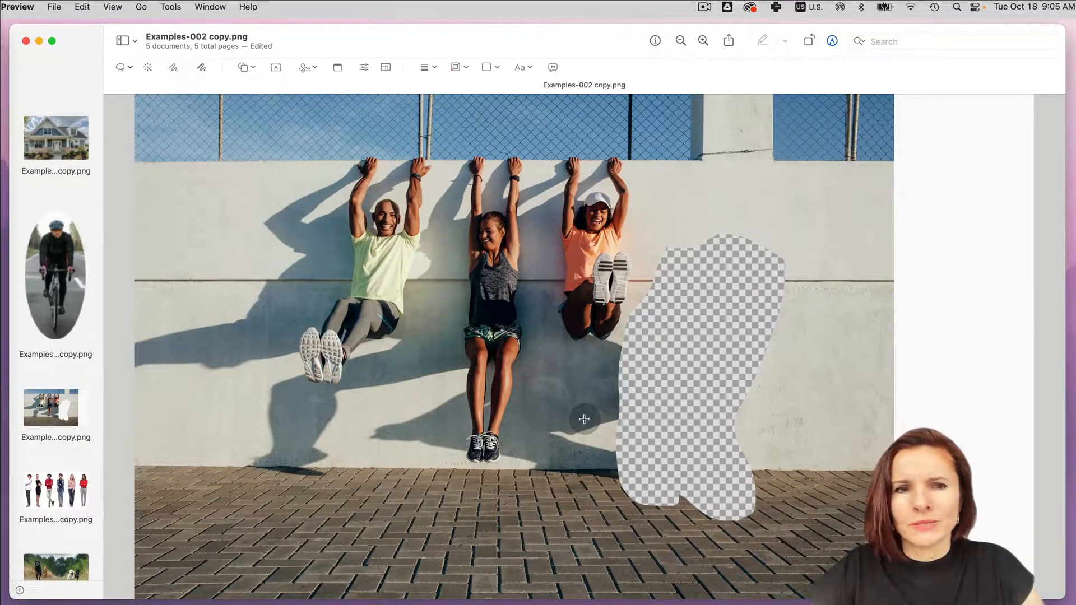
click(55, 405)
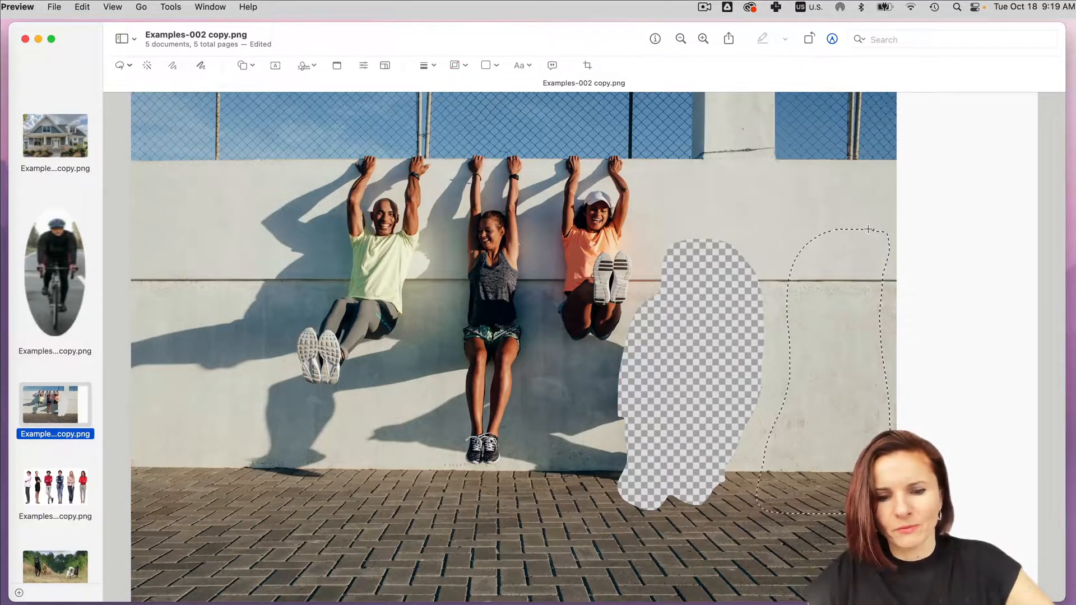
Duplicate the lassoed wall area and place the patch over the transparent hole.
key(Delete)
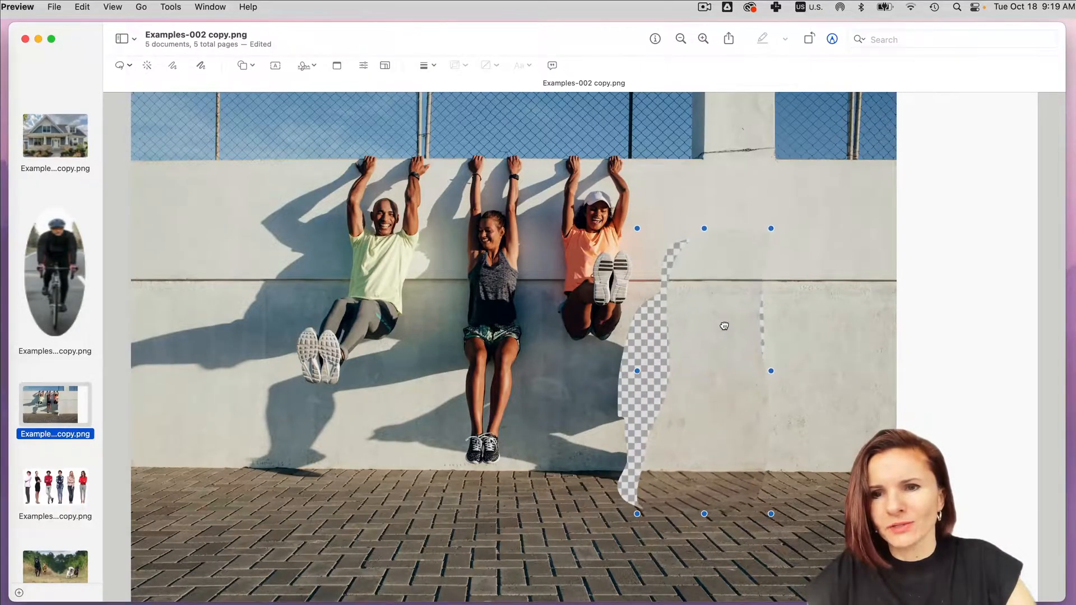
click(55, 494)
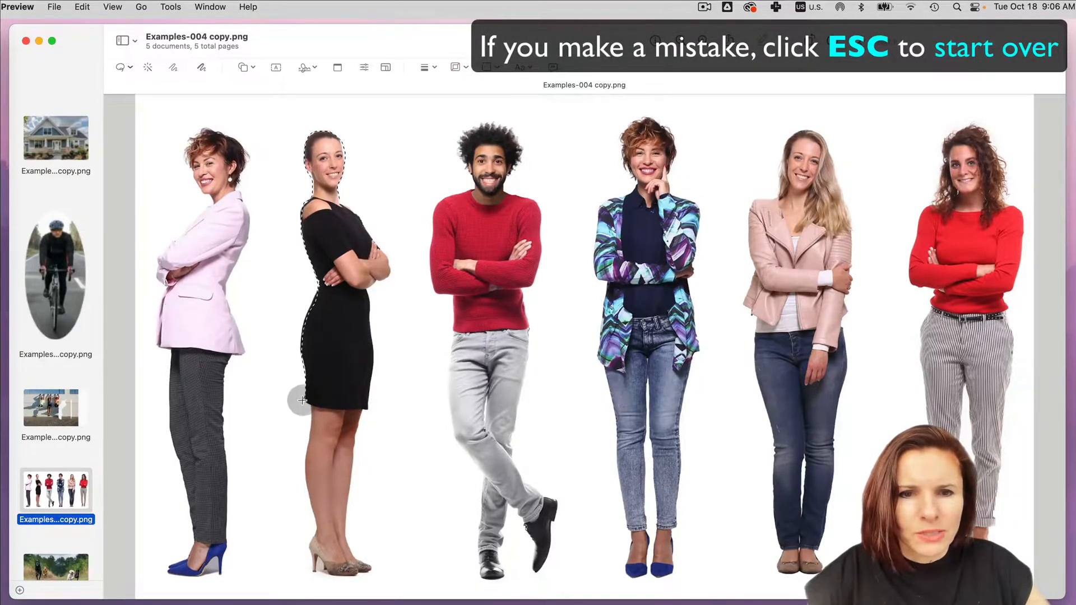
mouse_move(305, 463)
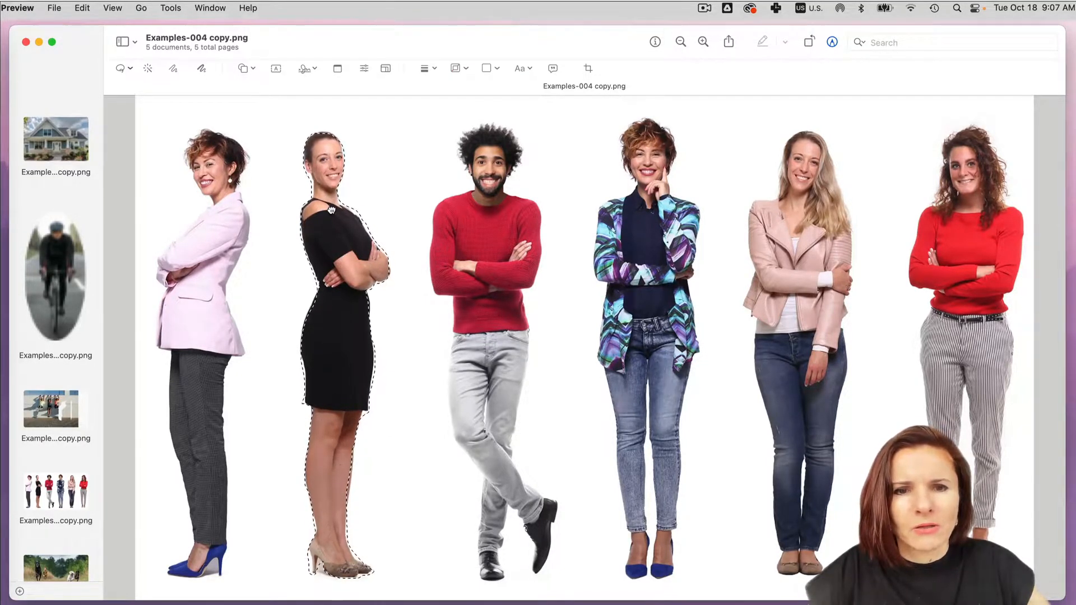
Discard the Smart Lasso outline around the woman in the black dress.
key(cmd)
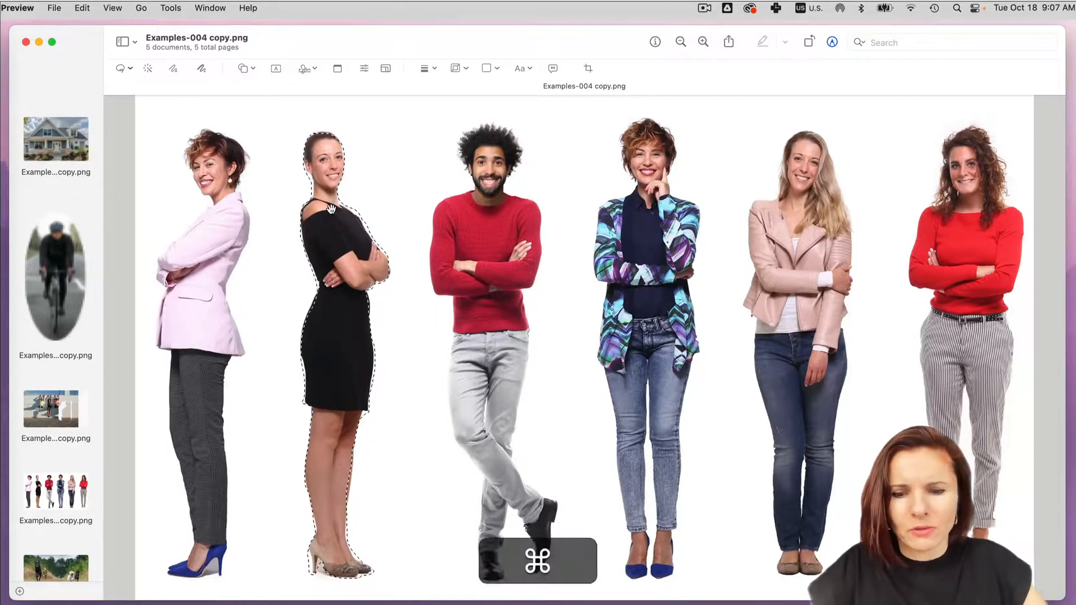
key(cmd+k)
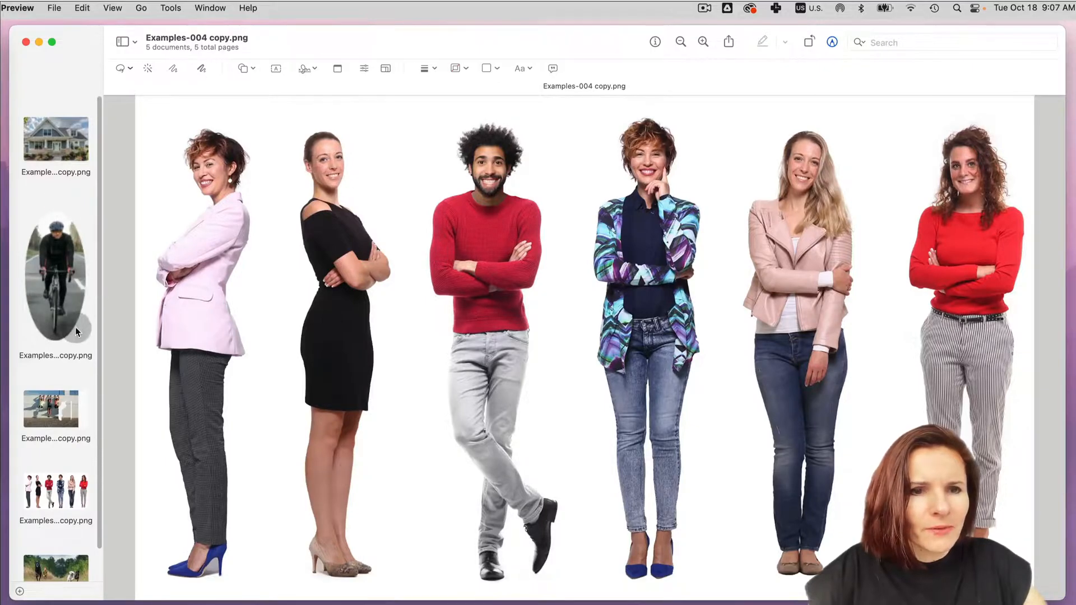
Open the running-dogs photo, crop to the lassoed black dog, then undo to restore it.
click(57, 568)
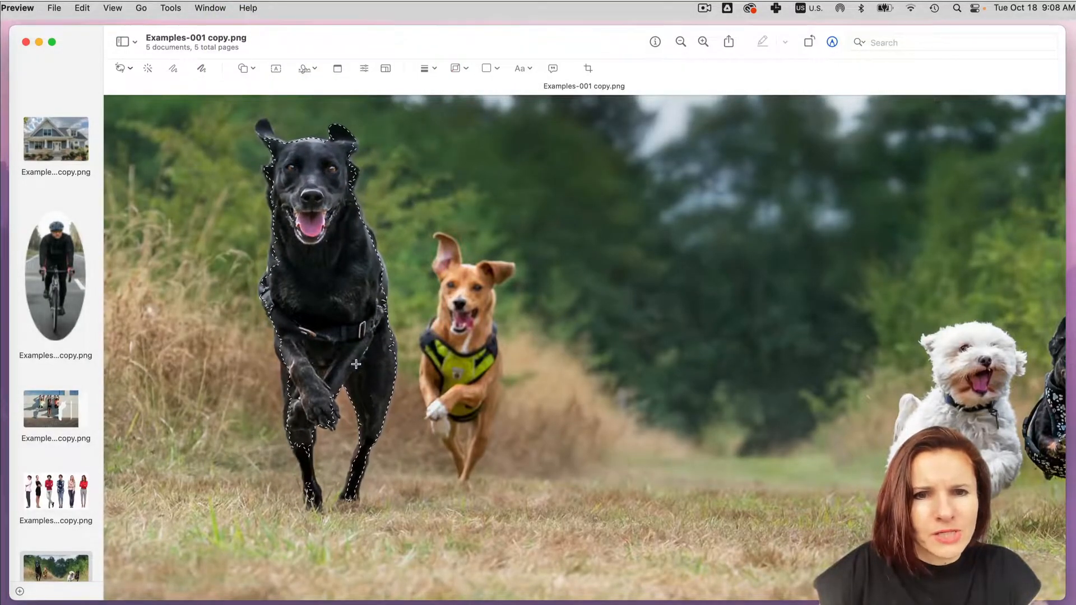
key(cmd+k)
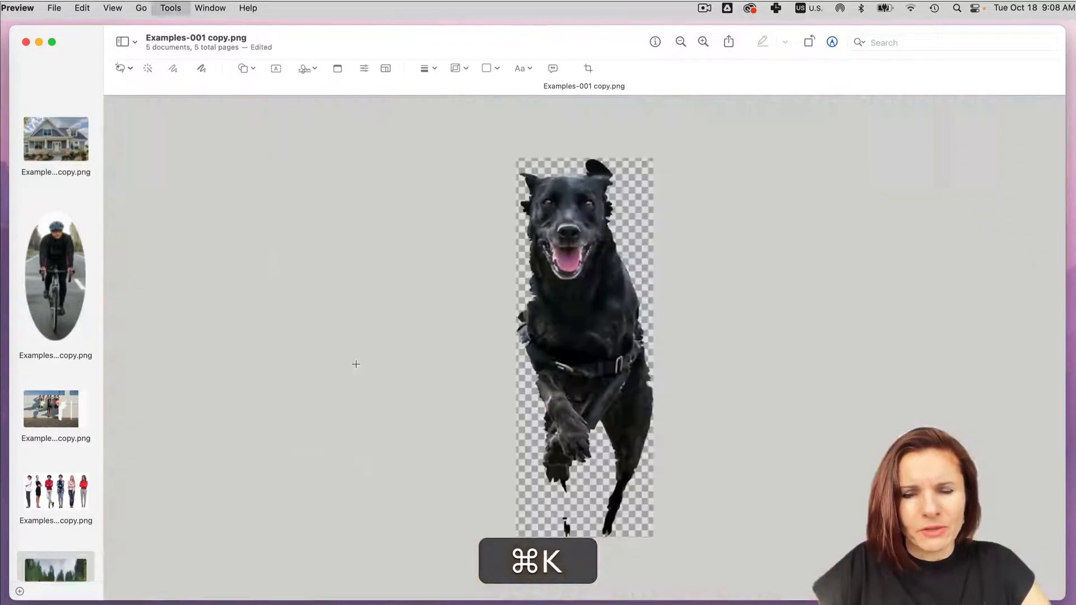
key(cmd+k)
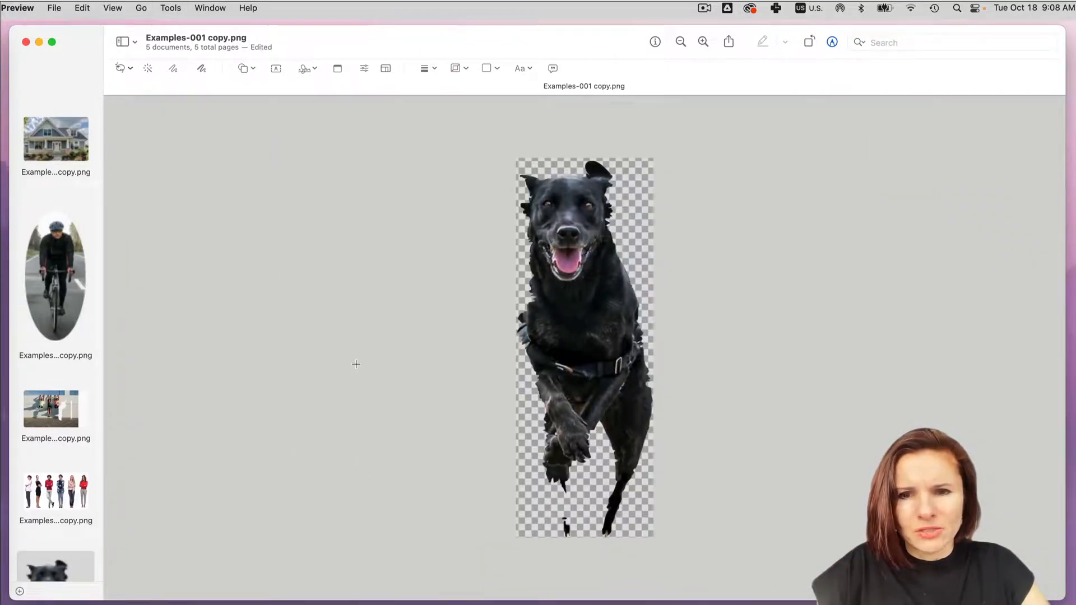
key(cmd+z)
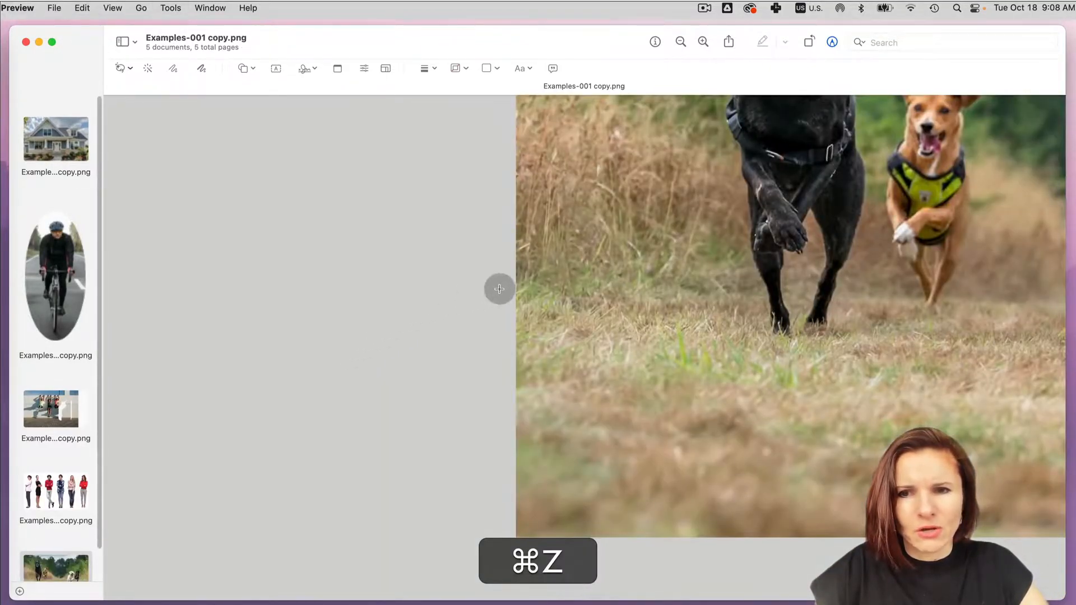
key(cmd+z)
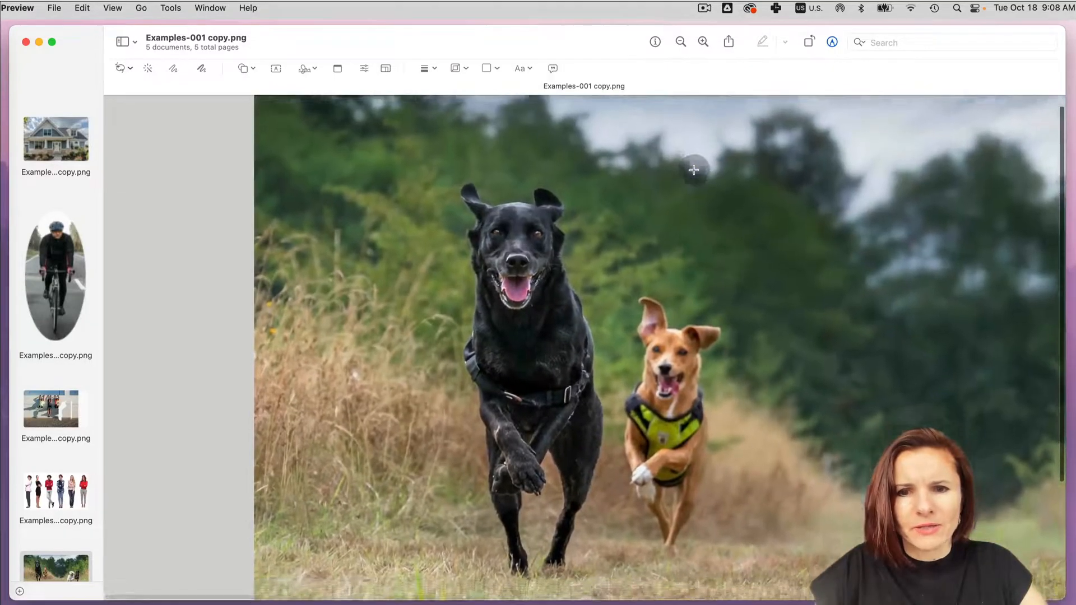
Switch to Lasso Selection, trace around the black dog and crop the photo to it.
click(122, 69)
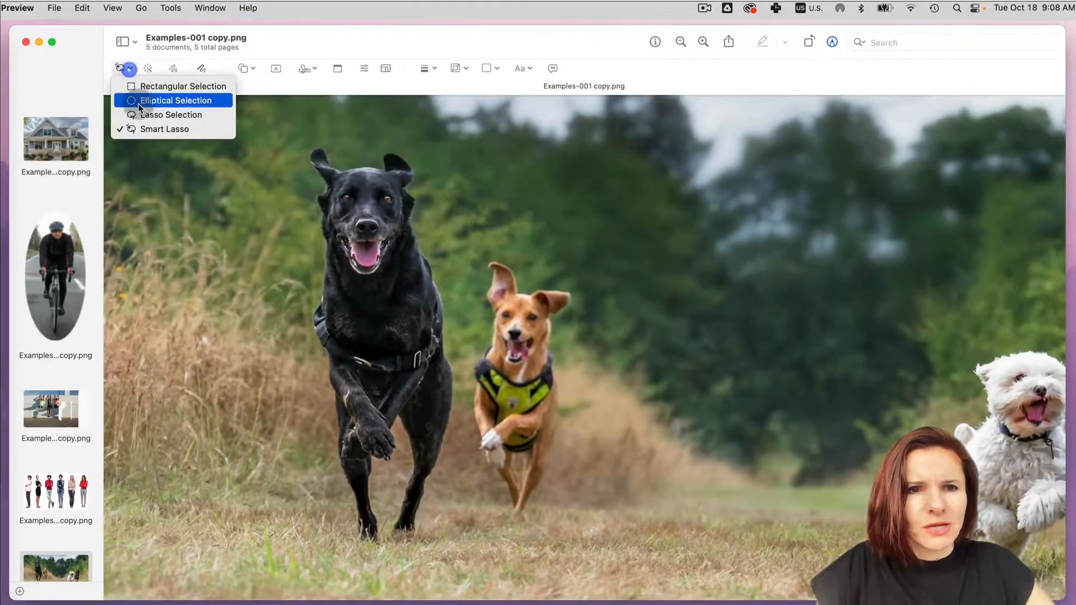
click(176, 100)
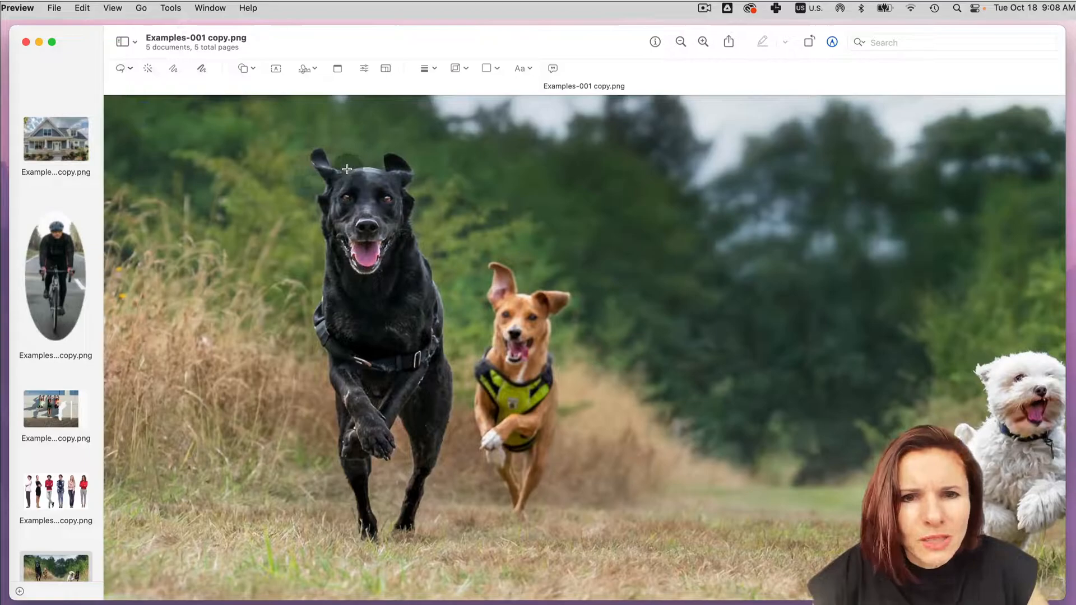
mouse_move(330, 165)
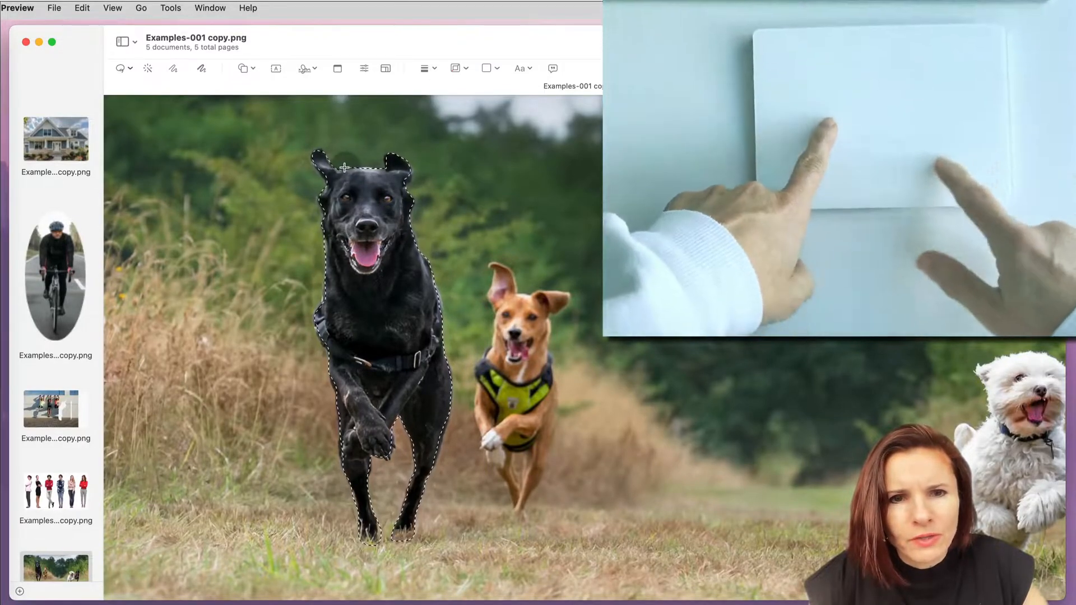
key(cmd+k)
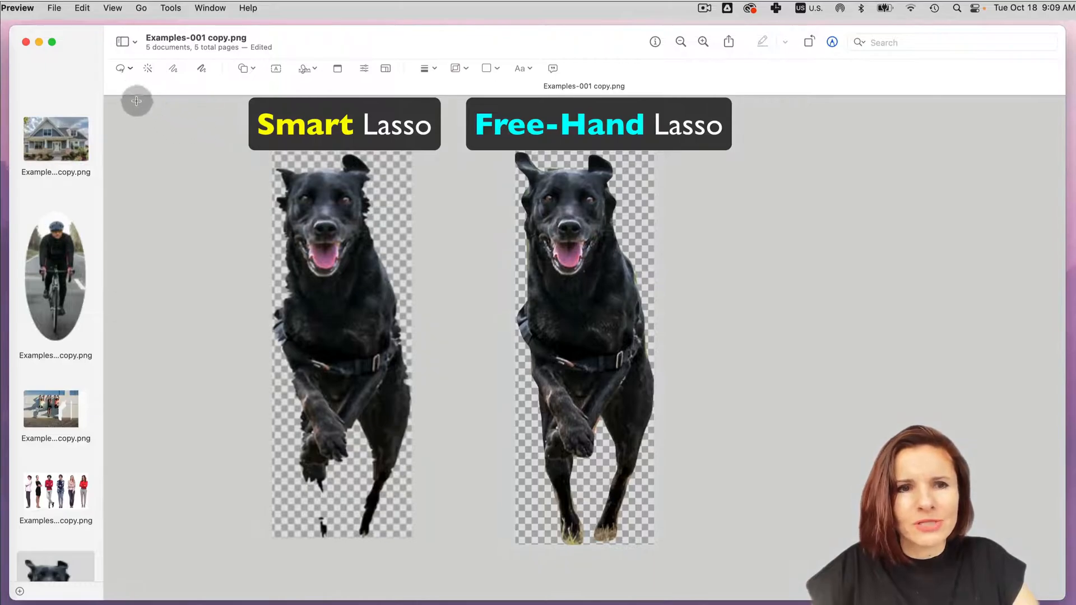
mouse_move(122, 68)
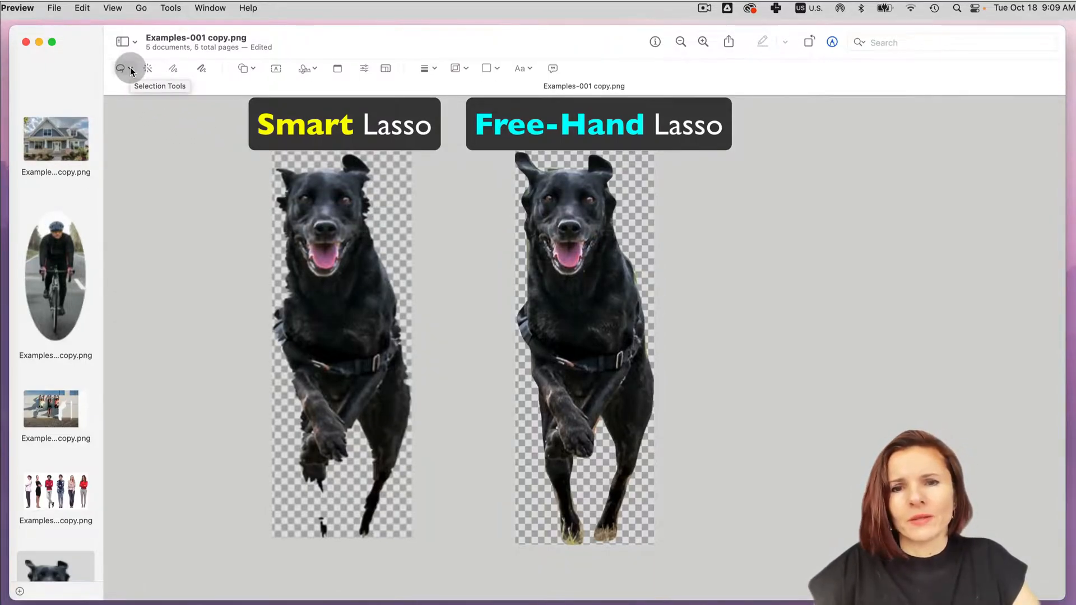